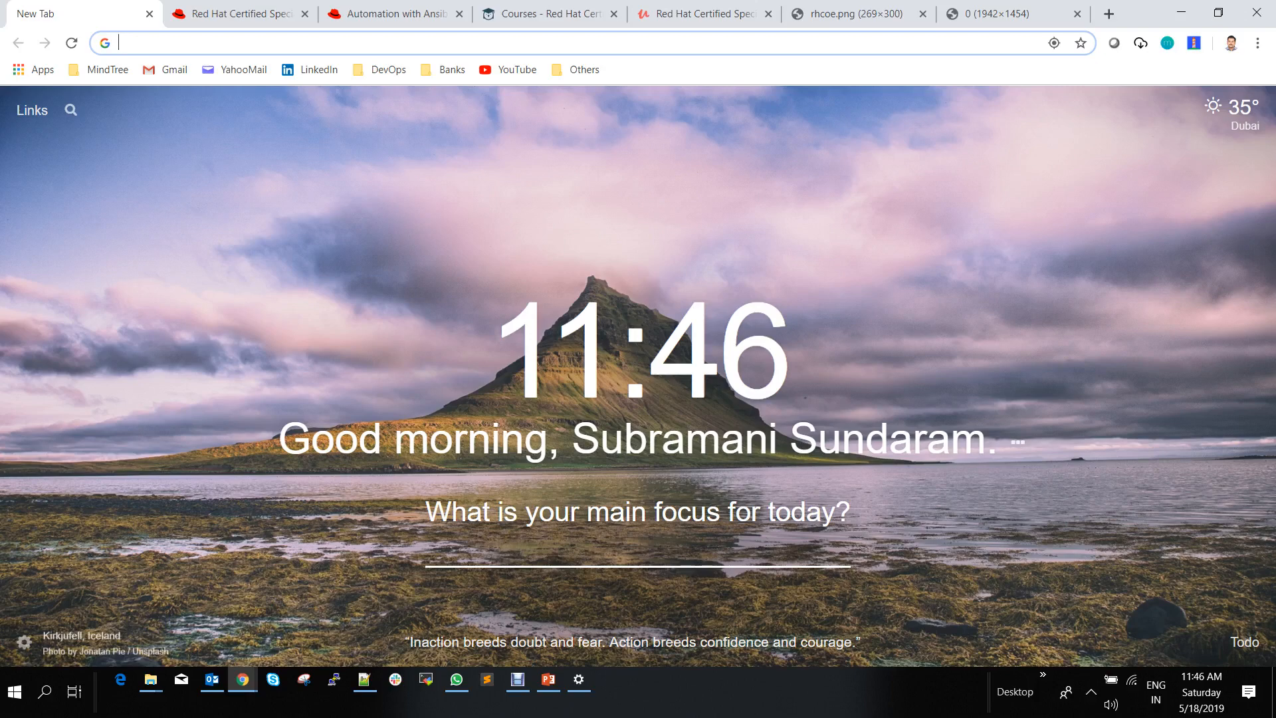
Search Google for 'ansible certification' and open the Red Hat Certified Specialist in Ansible Automation result
type("ansible")
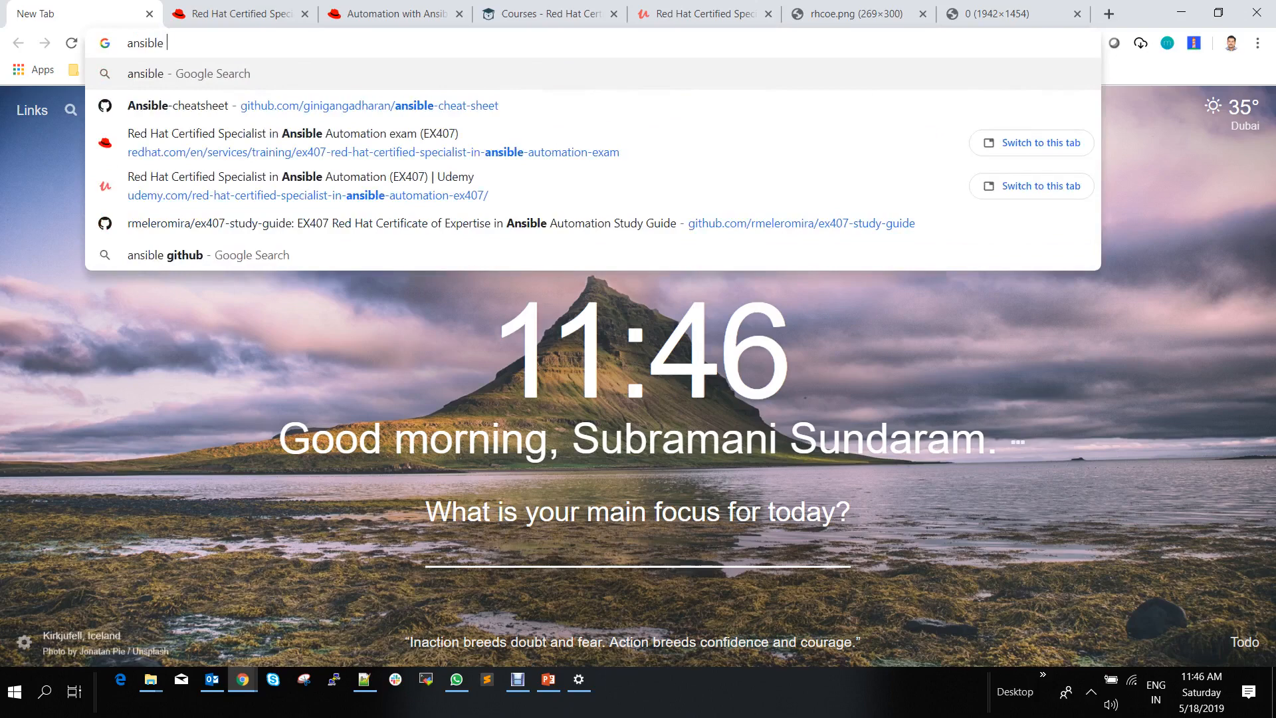
type("certfi")
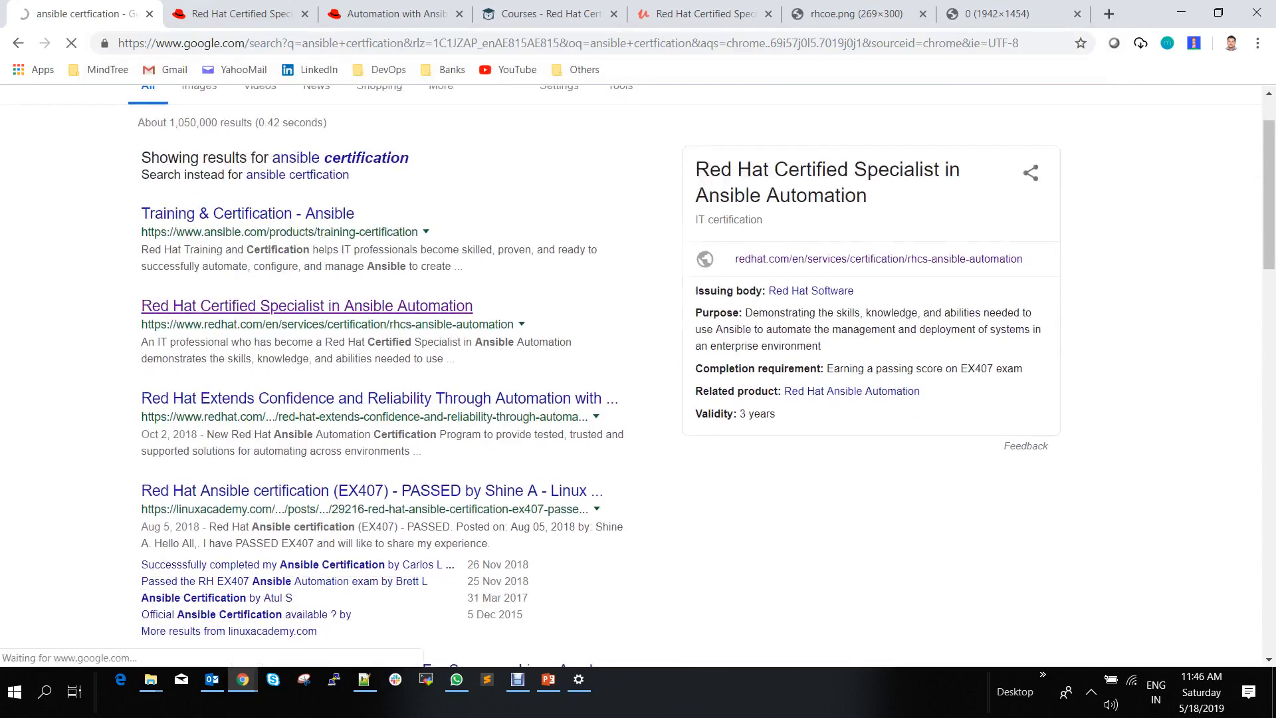
left_click(306, 306)
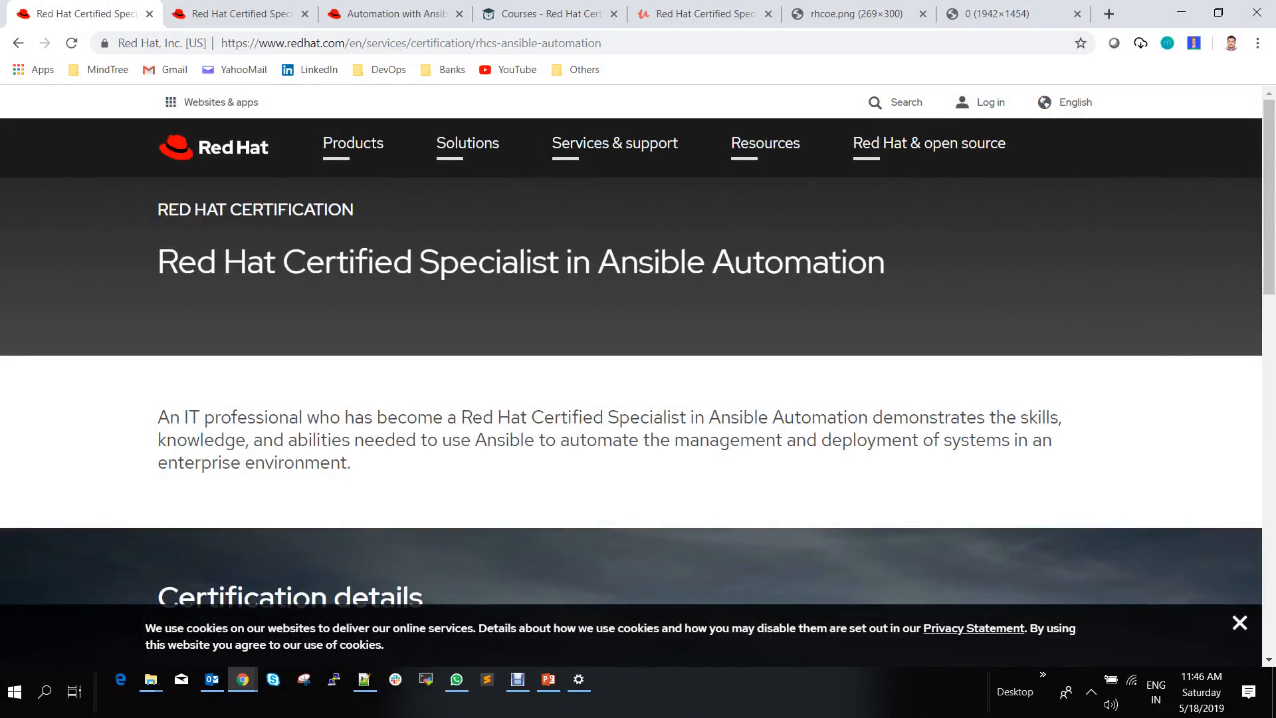
Highlight the certification title and scroll down to the Certification details section
left_click_drag(157, 262, 550, 261)
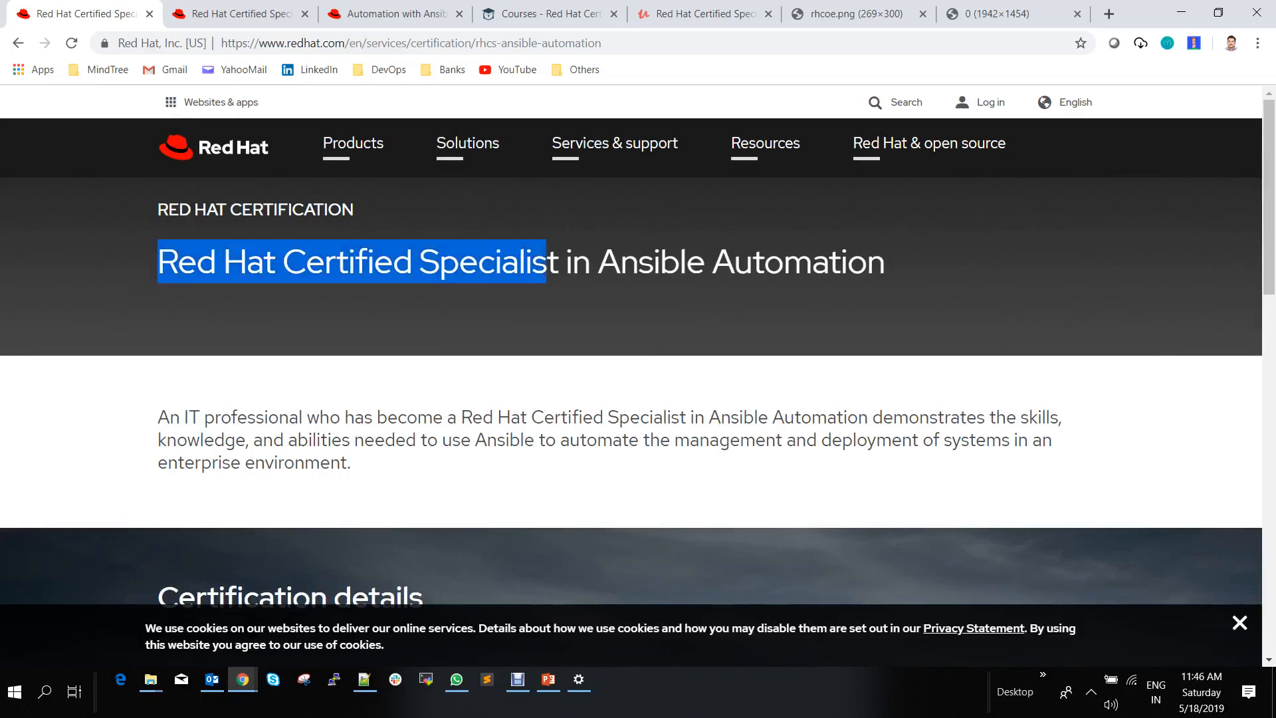
left_click_drag(545, 262, 883, 262)
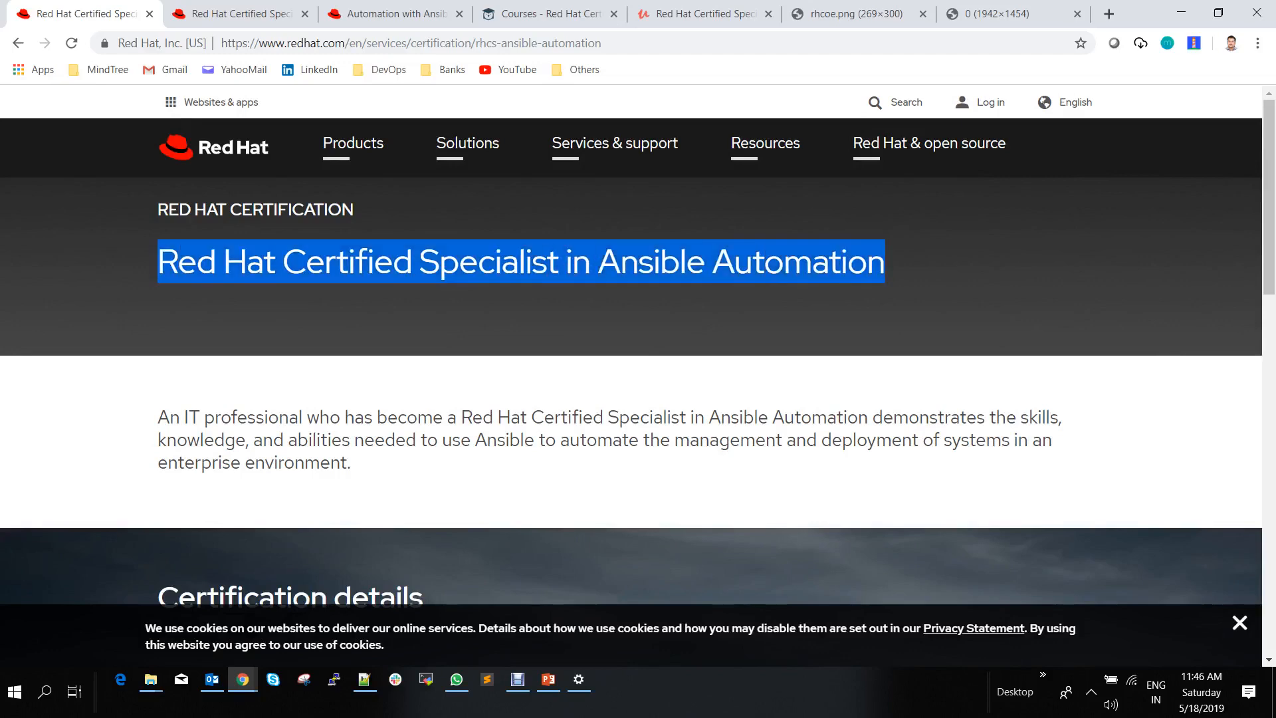
scroll("down", 3)
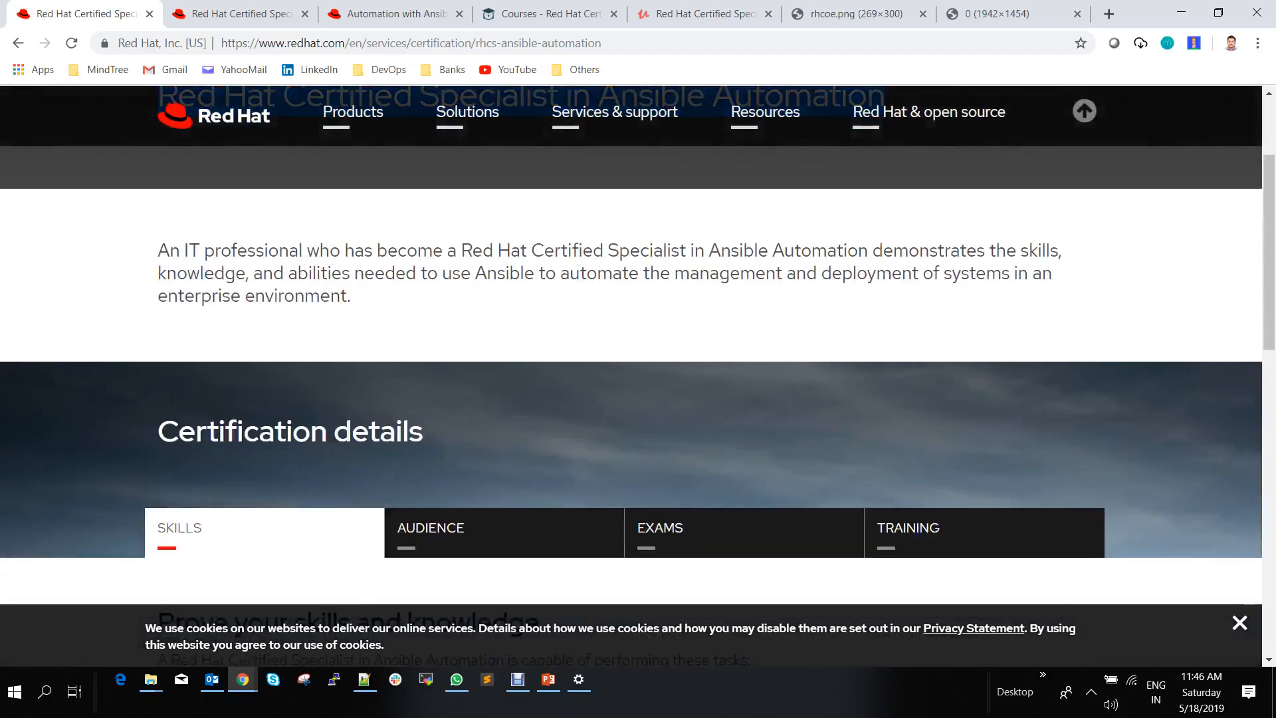
scroll("down", 3)
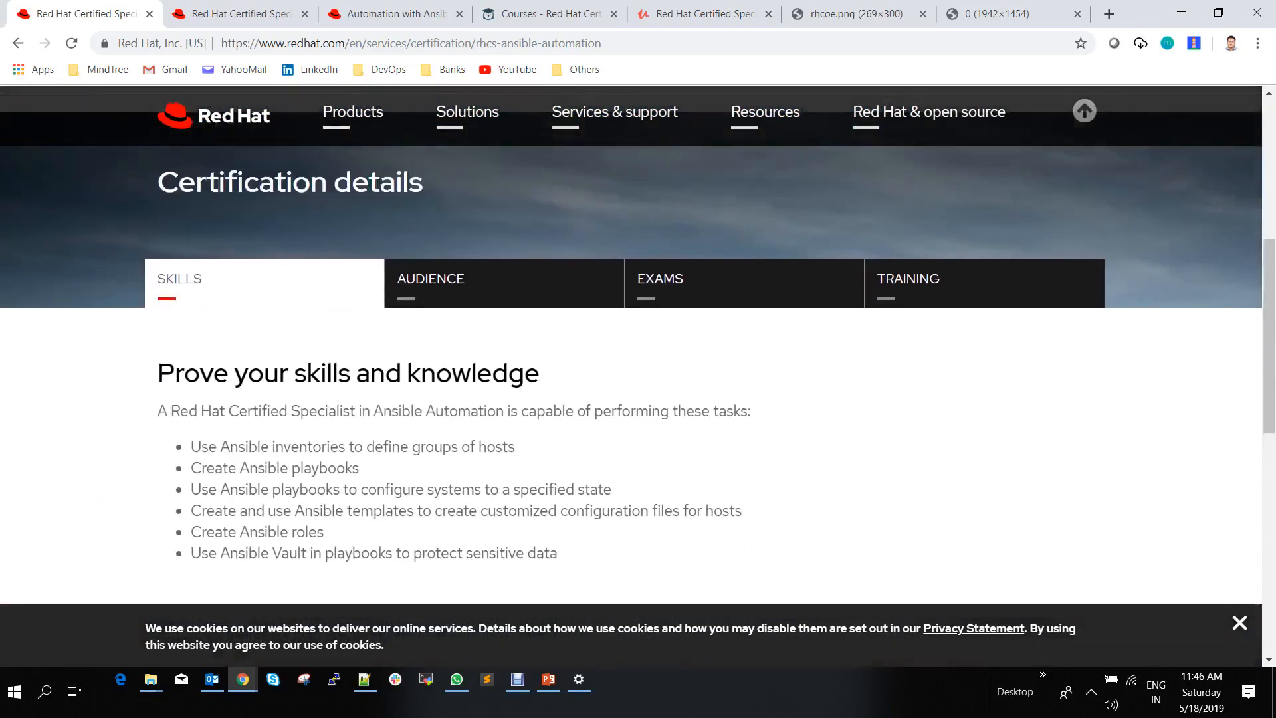
Show the Exams part of the details and open the EX407 exam page
left_click(660, 279)
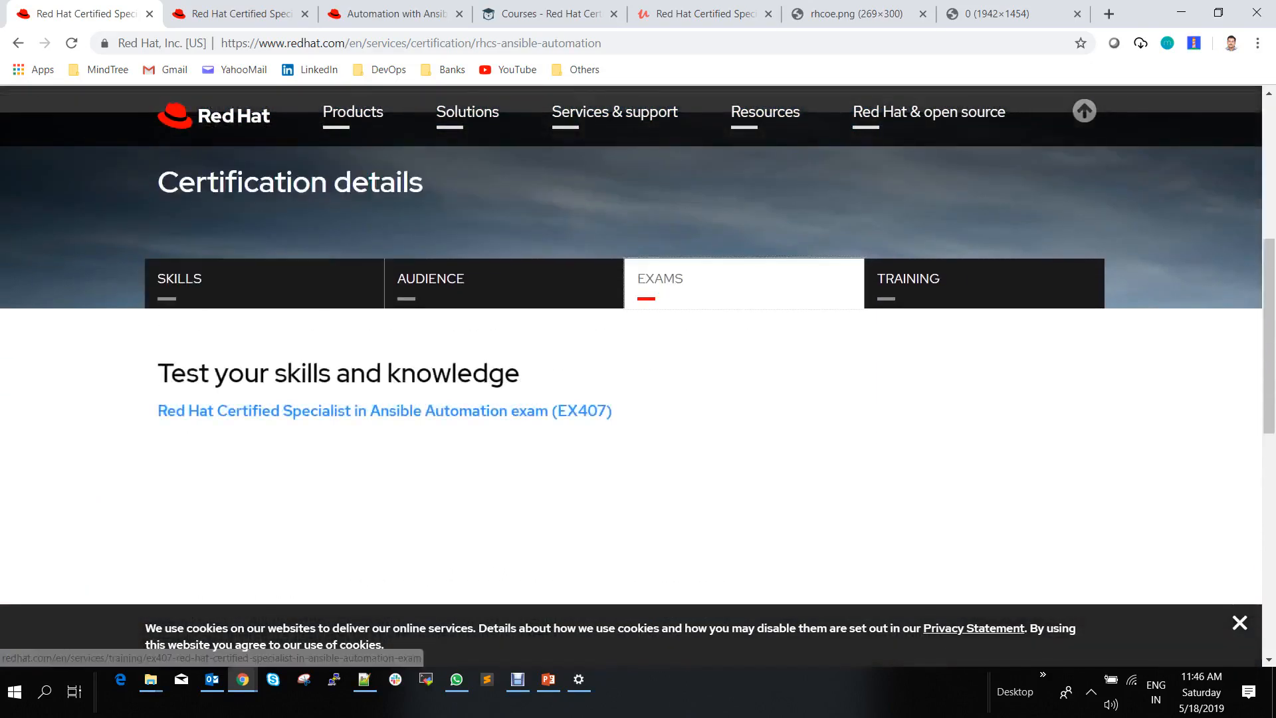
left_click(383, 410)
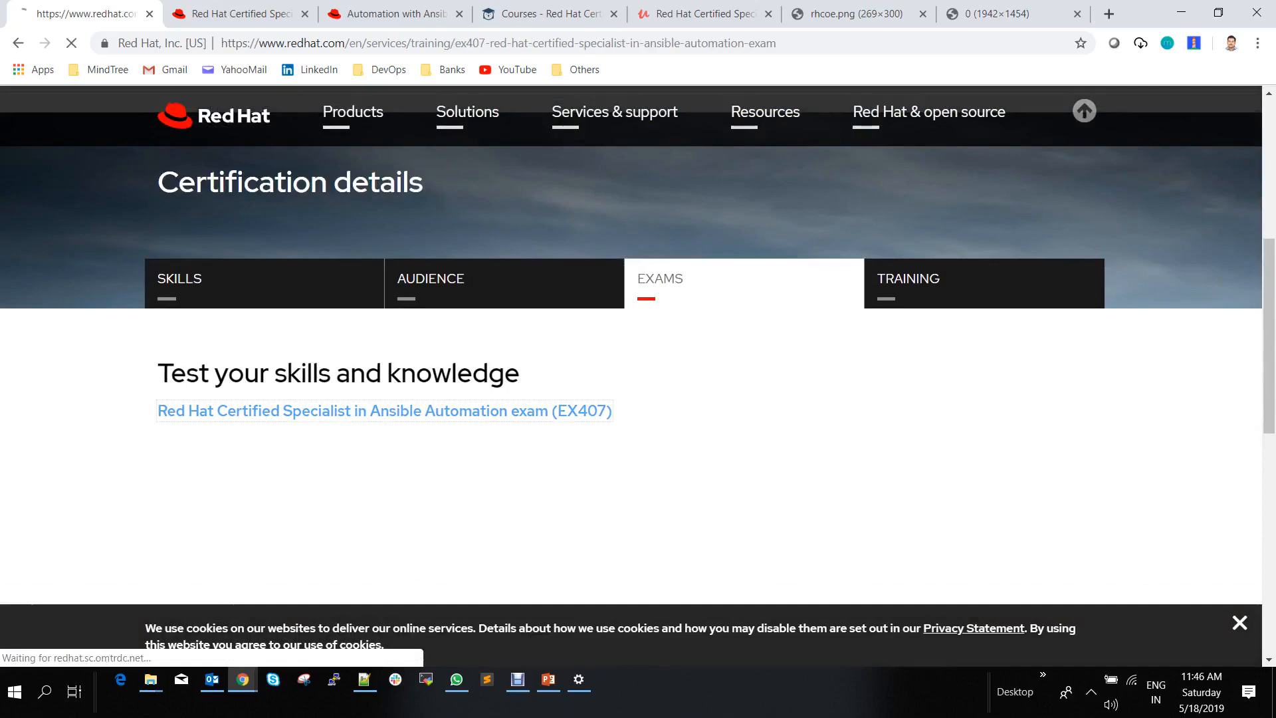
Check EX407 exam pricing by country, choosing Ukraine and then United Arab Emirates at 450 USD
left_click(383, 411)
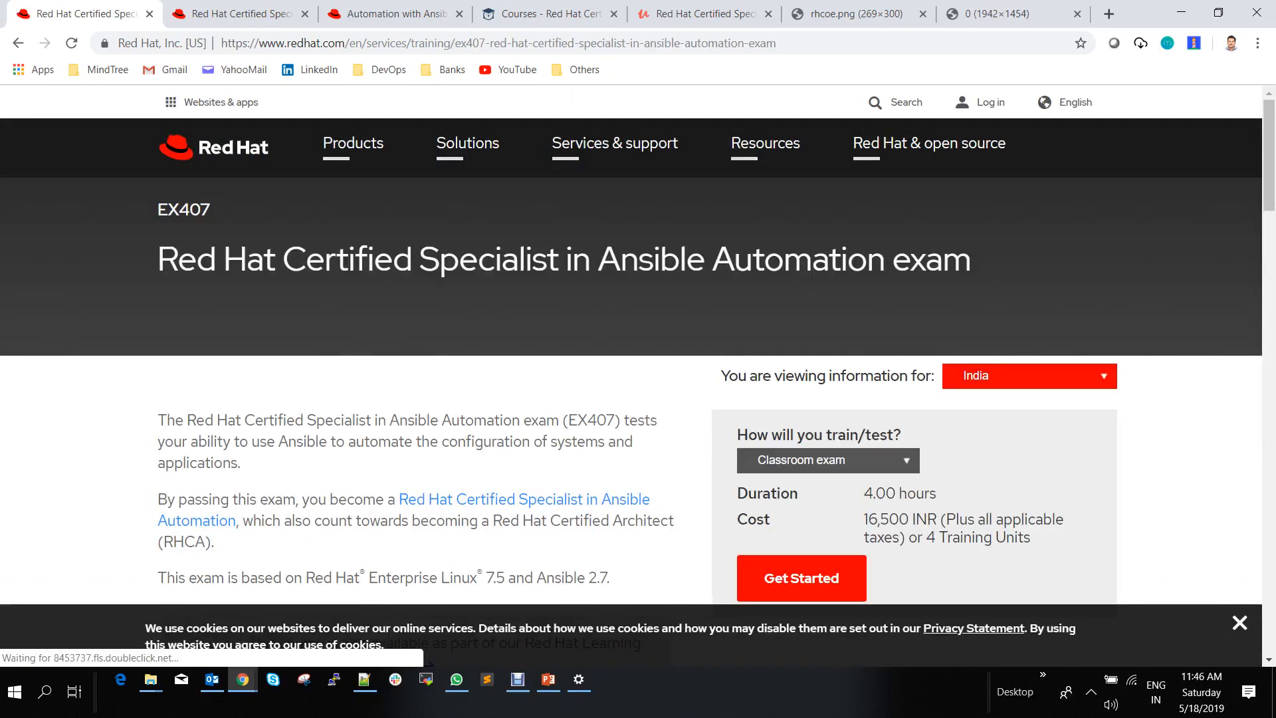
scroll("down", 3)
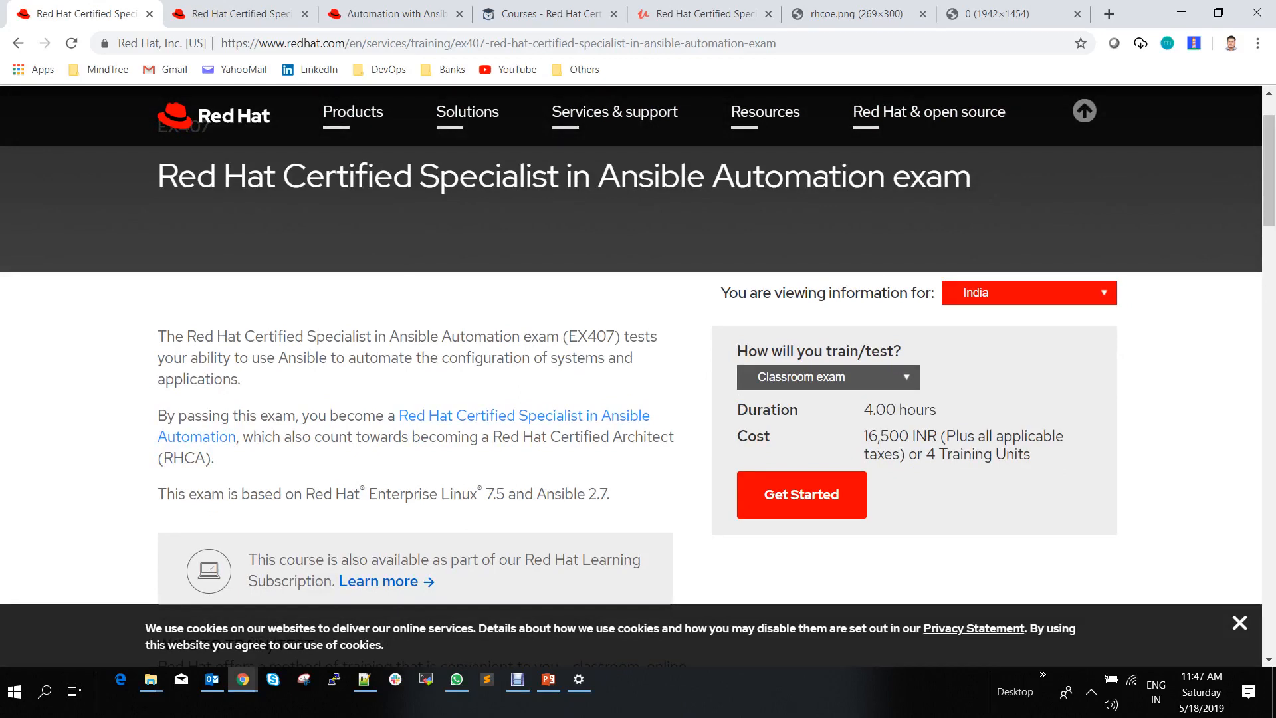
left_click(1029, 292)
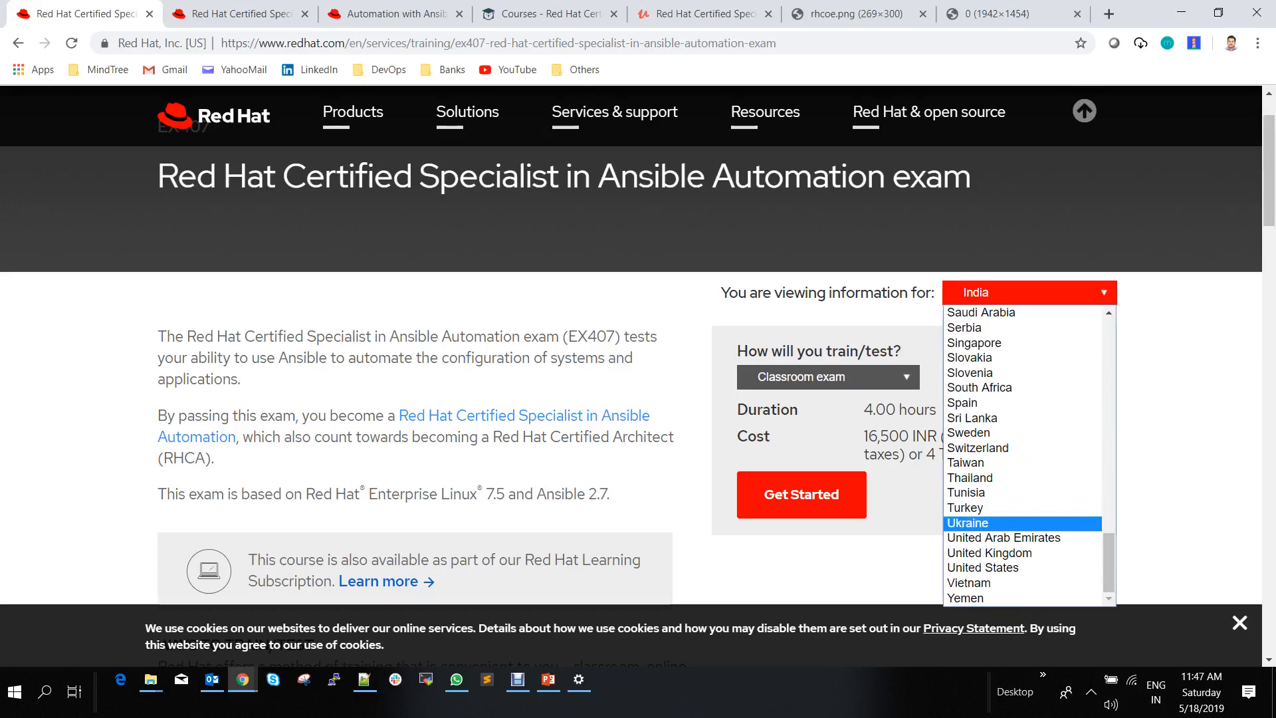
left_click(968, 524)
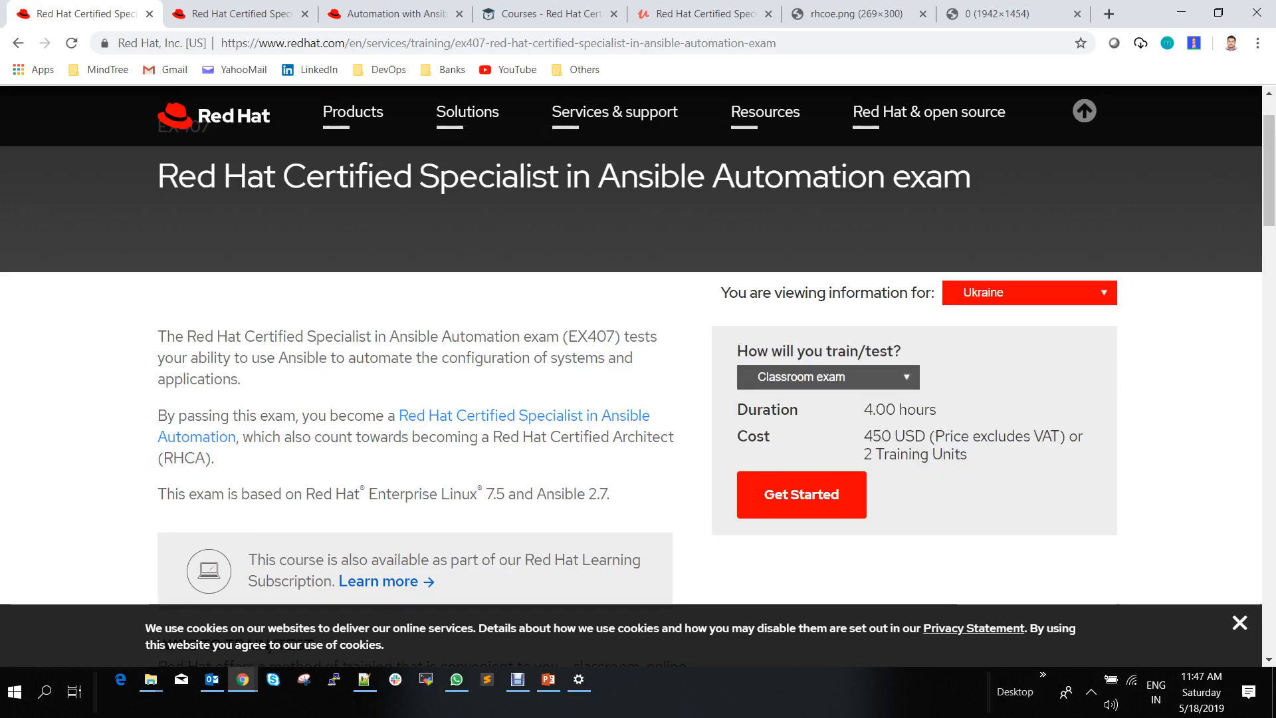
left_click(1029, 293)
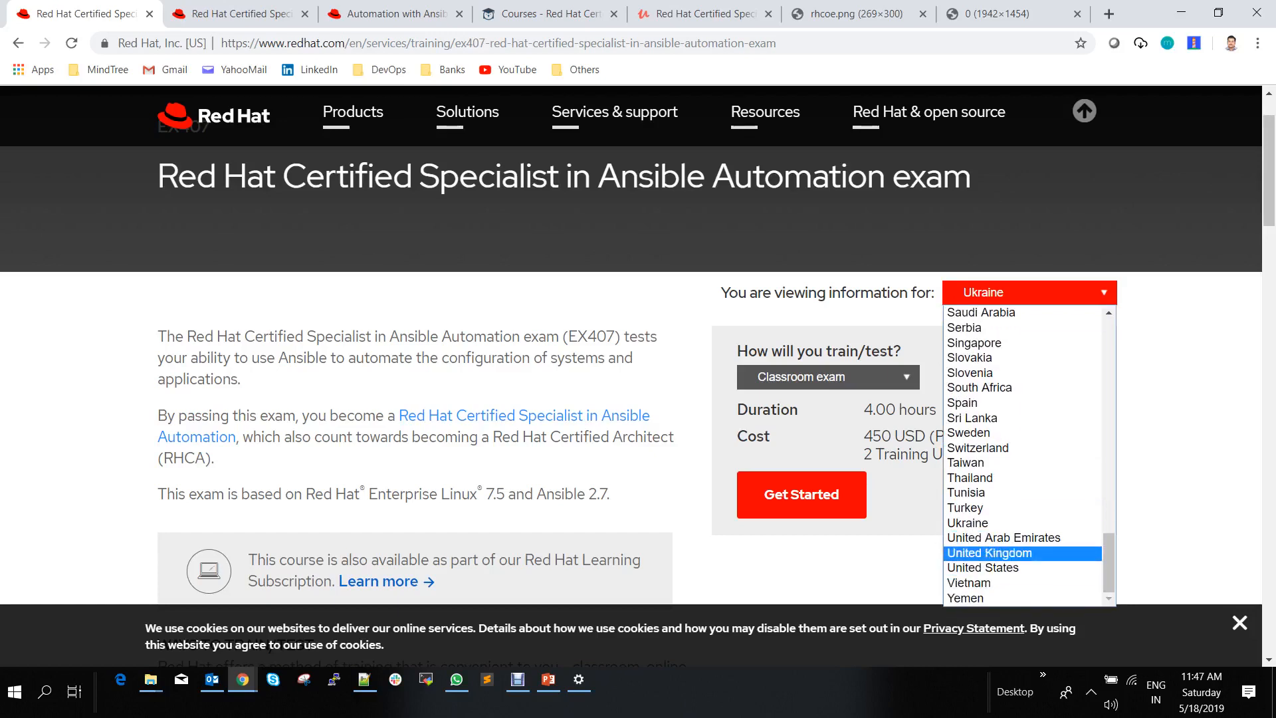
left_click(1003, 537)
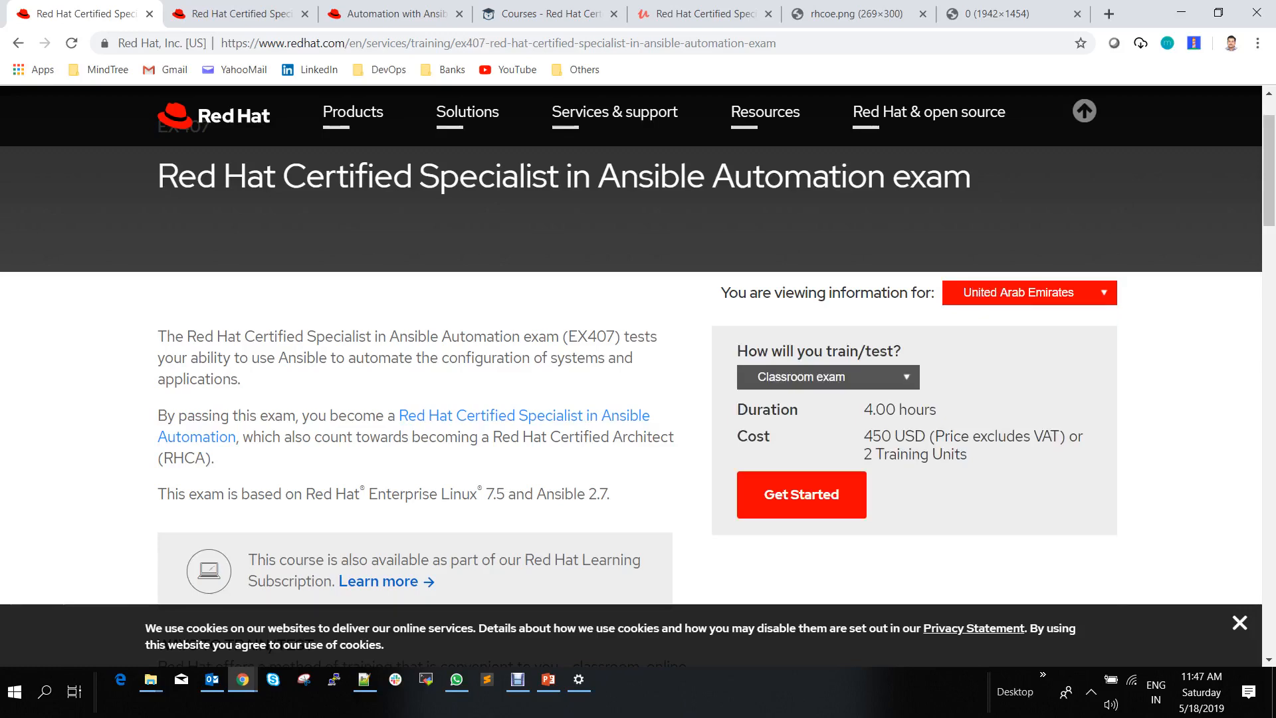
scroll("down", 3)
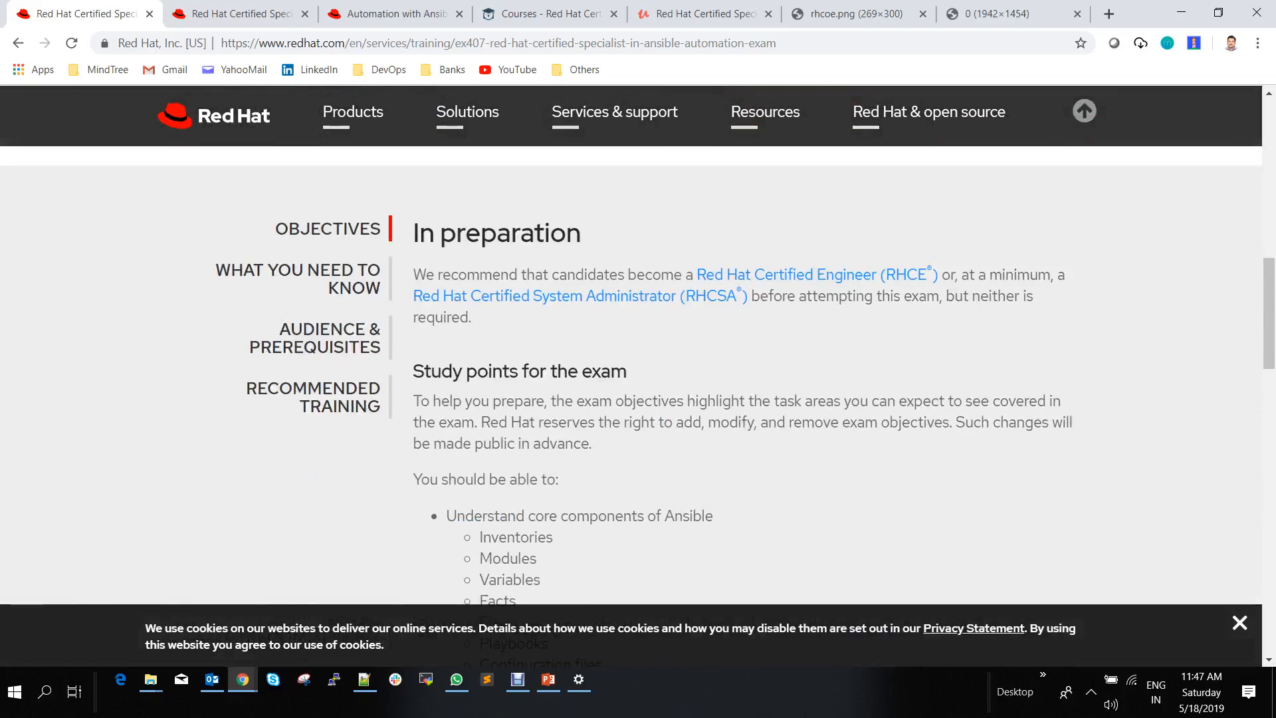
scroll("down", 3)
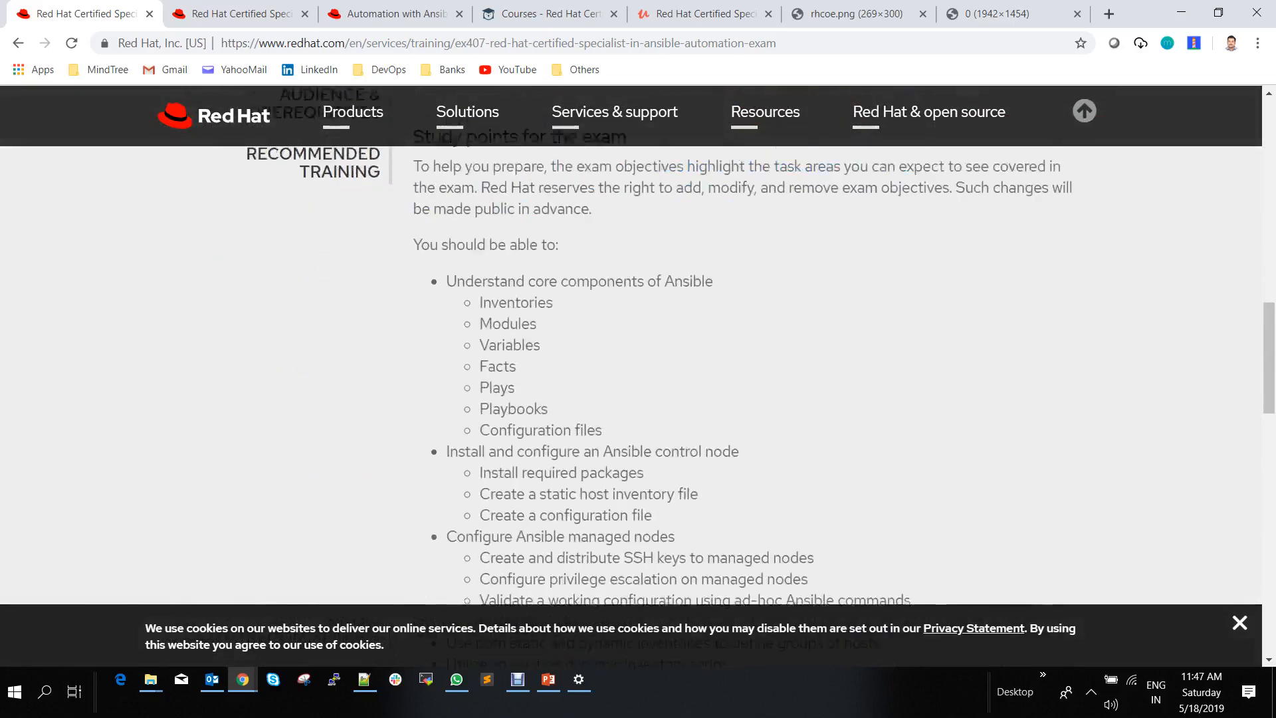
scroll("down", 3)
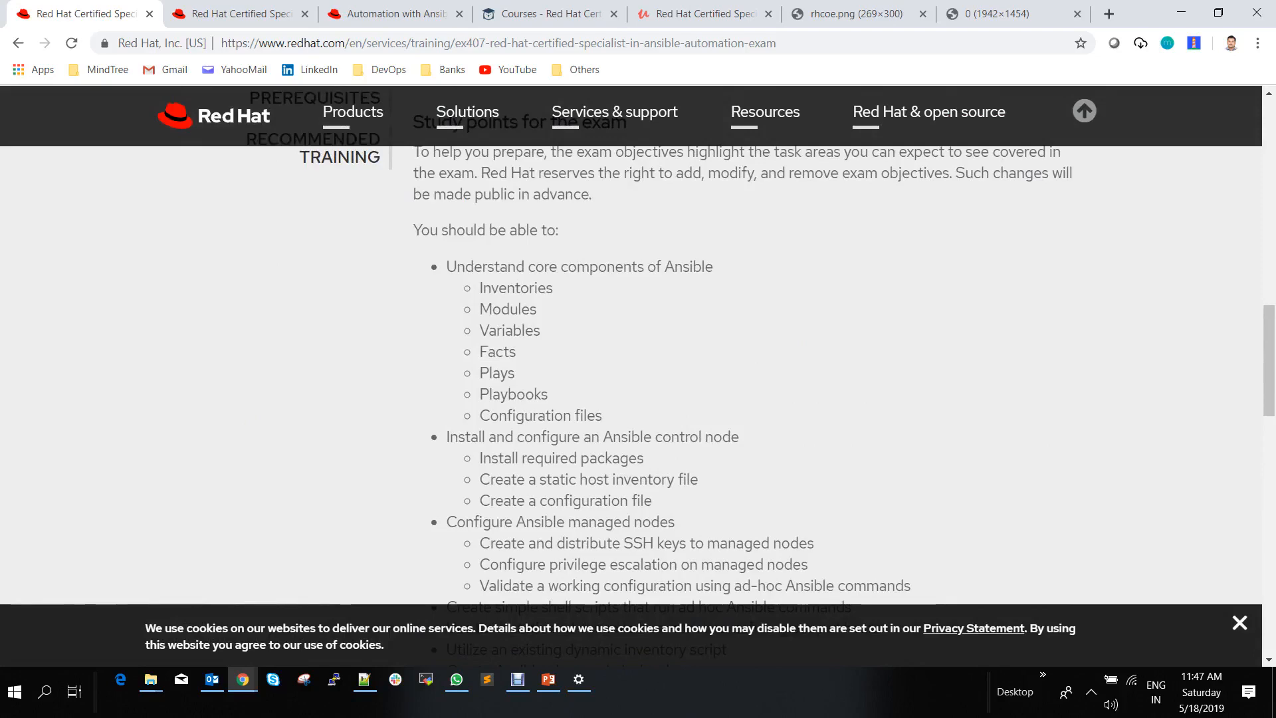
scroll("down", 3)
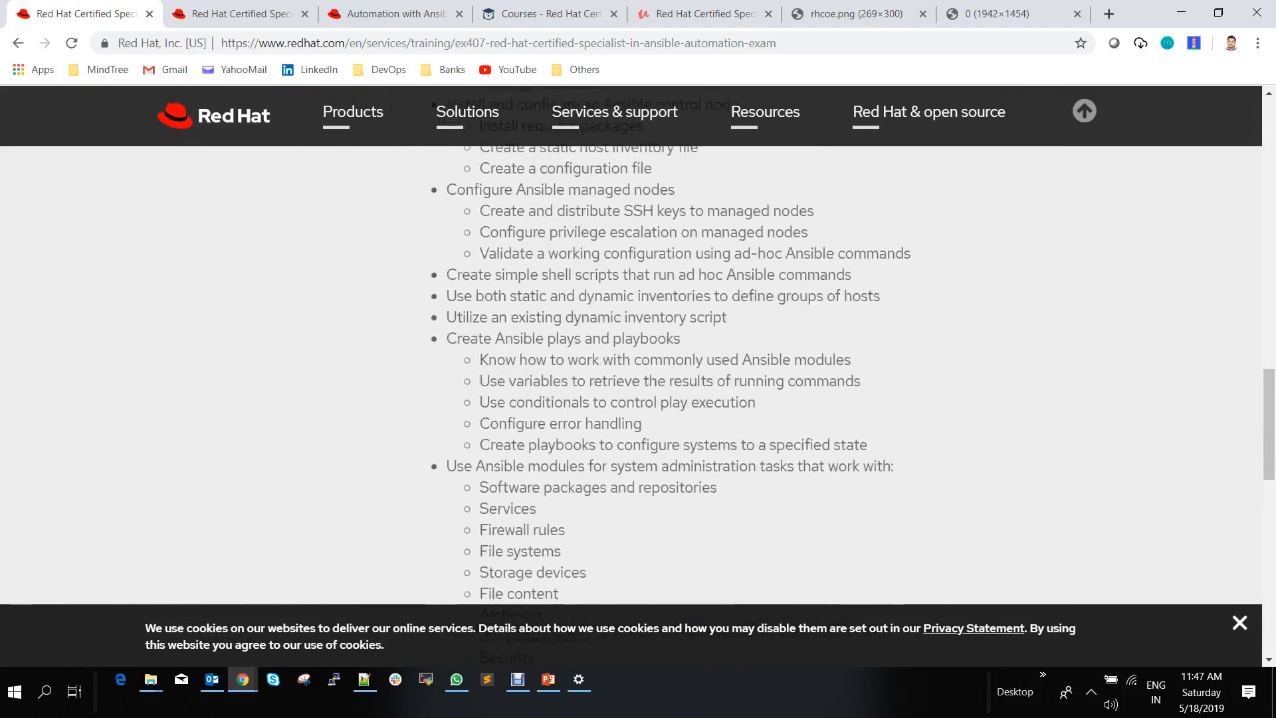
scroll("down", 3)
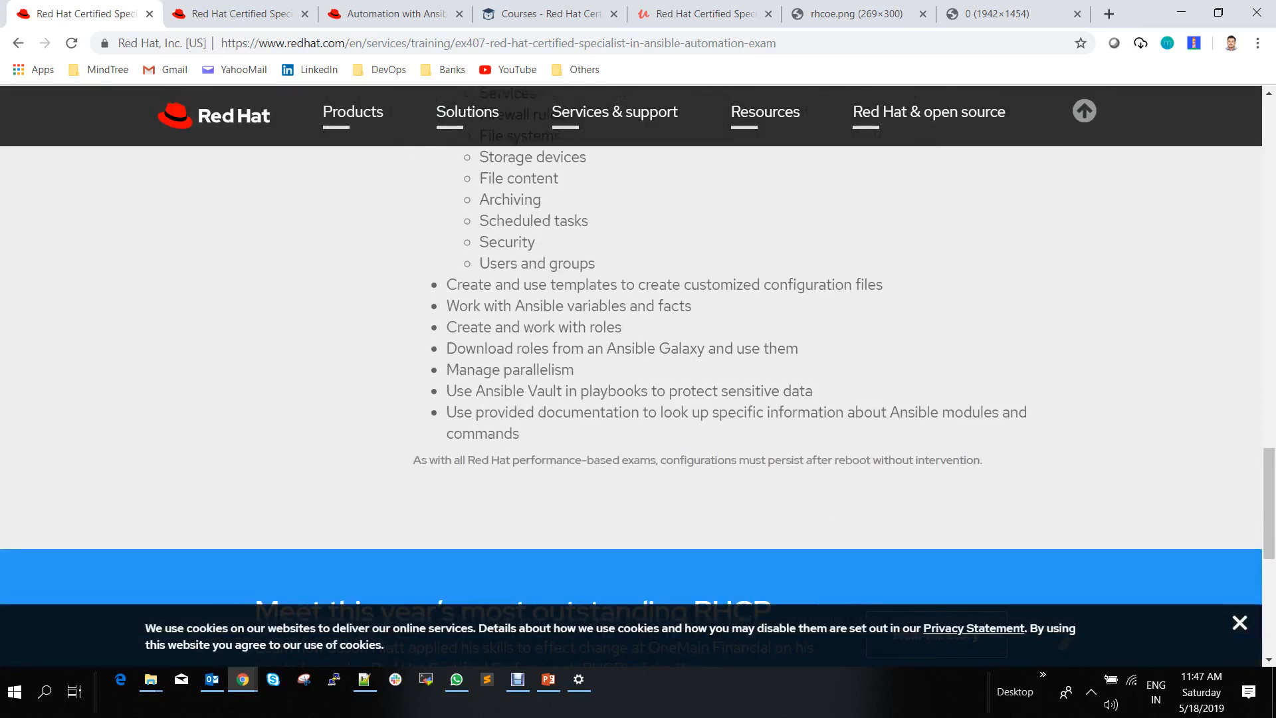
mouse_move(549, 13)
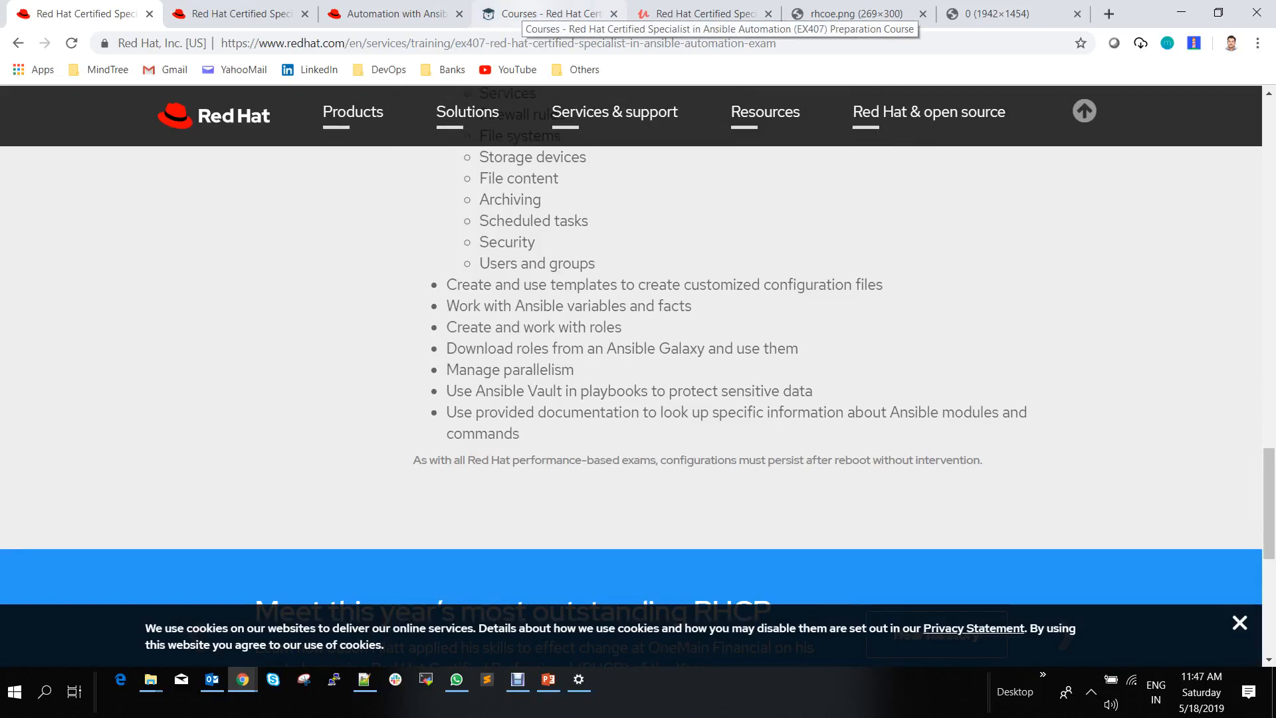
Switch to the Linux Academy EX407 preparation course and highlight its 21:24:31 length
left_click(549, 13)
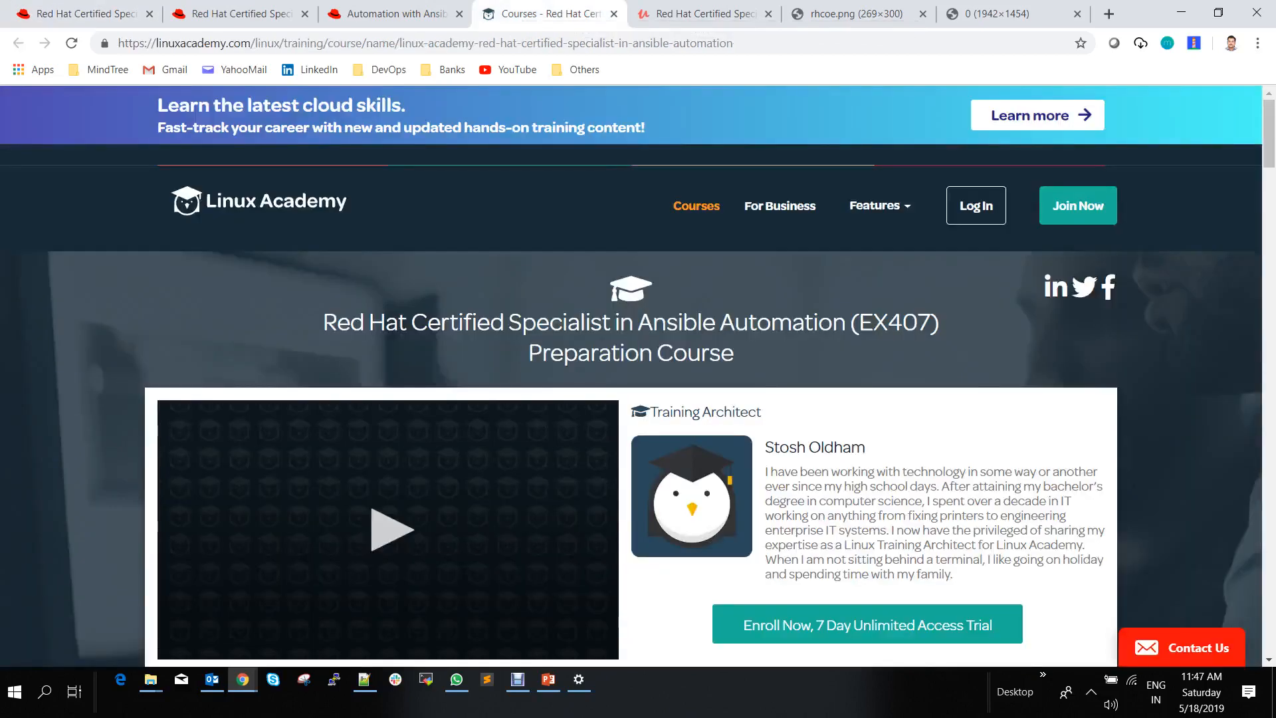
scroll("down", 3)
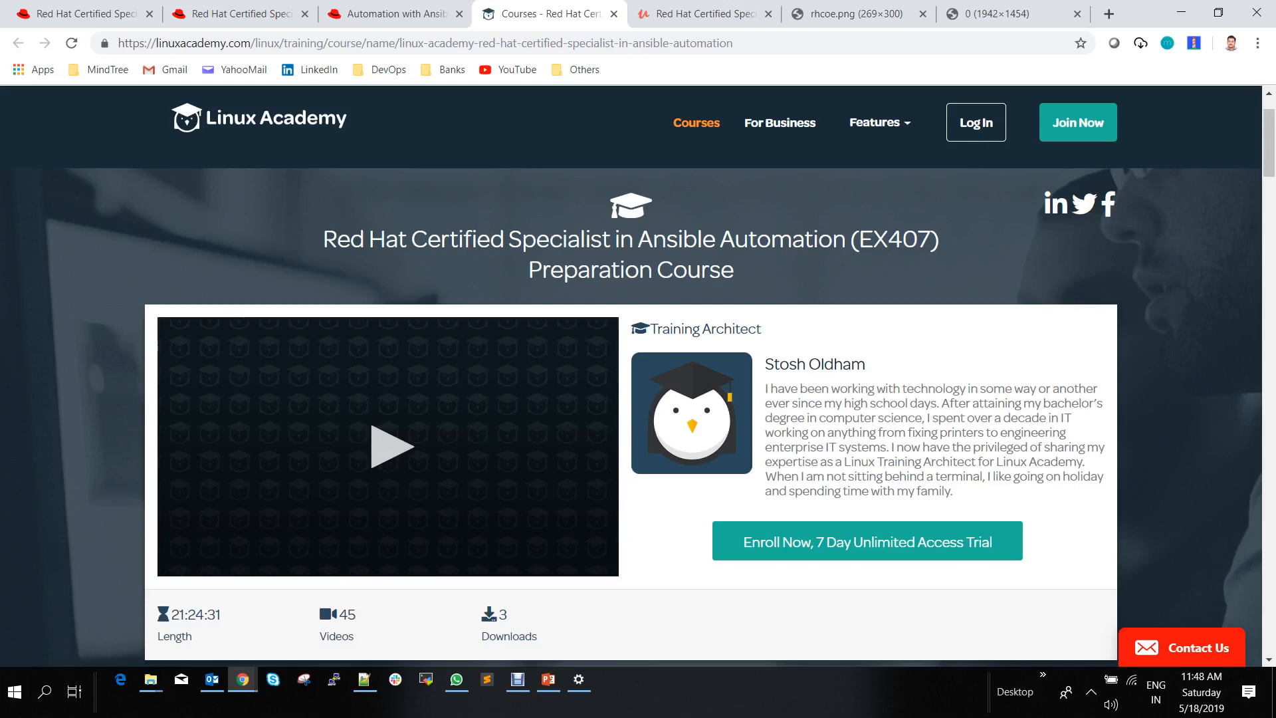
scroll("down", 3)
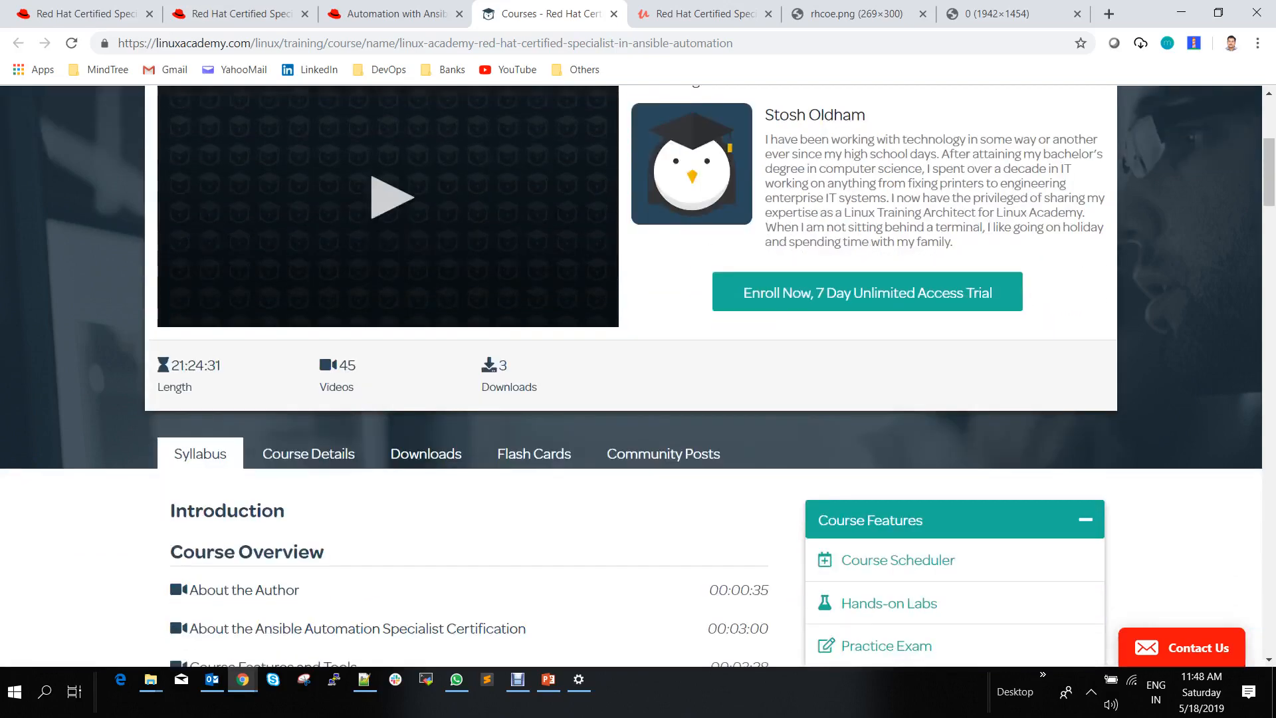
double_click(195, 366)
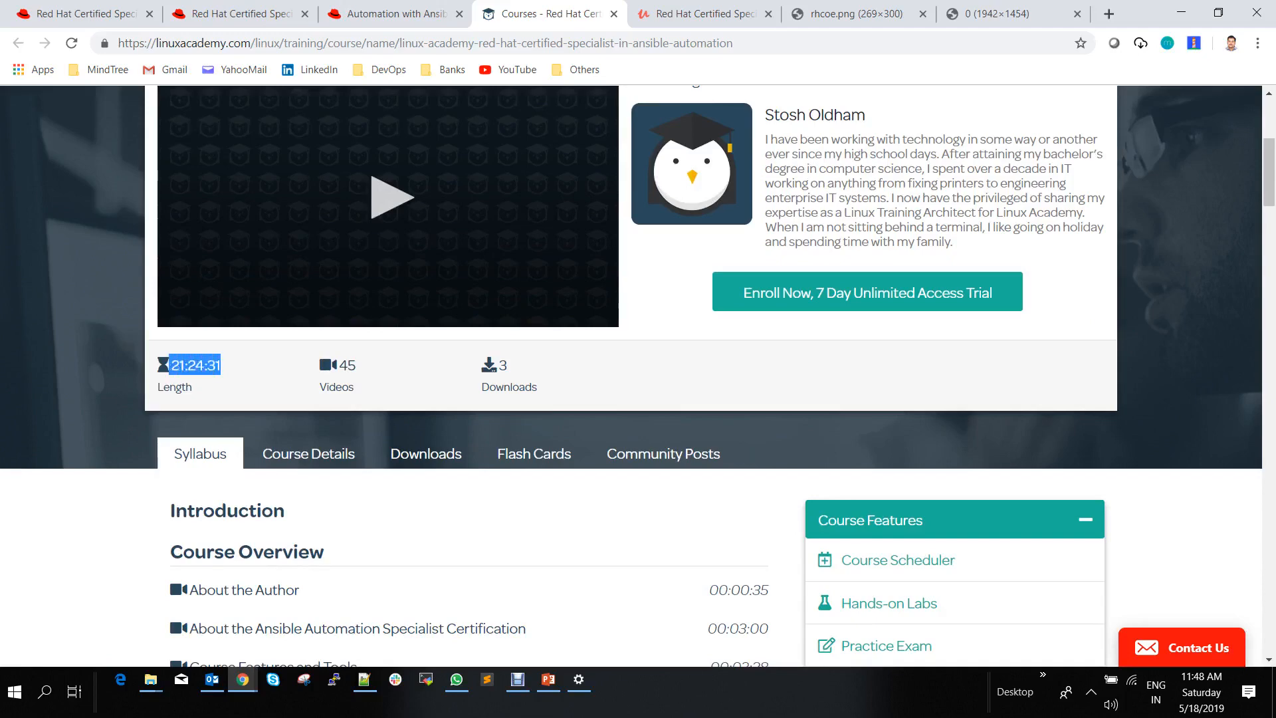
Scroll through the course syllabus of lessons, quizzes and hands-on labs
scroll("down", 3)
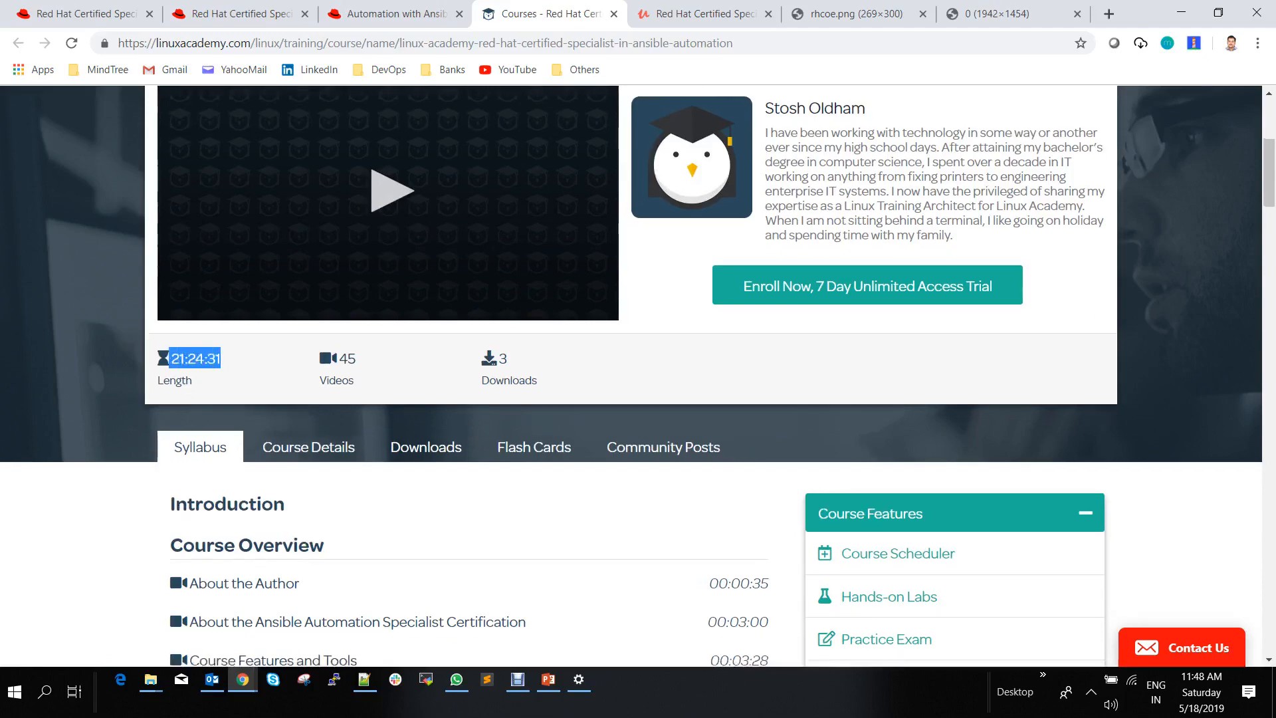
scroll("down", 3)
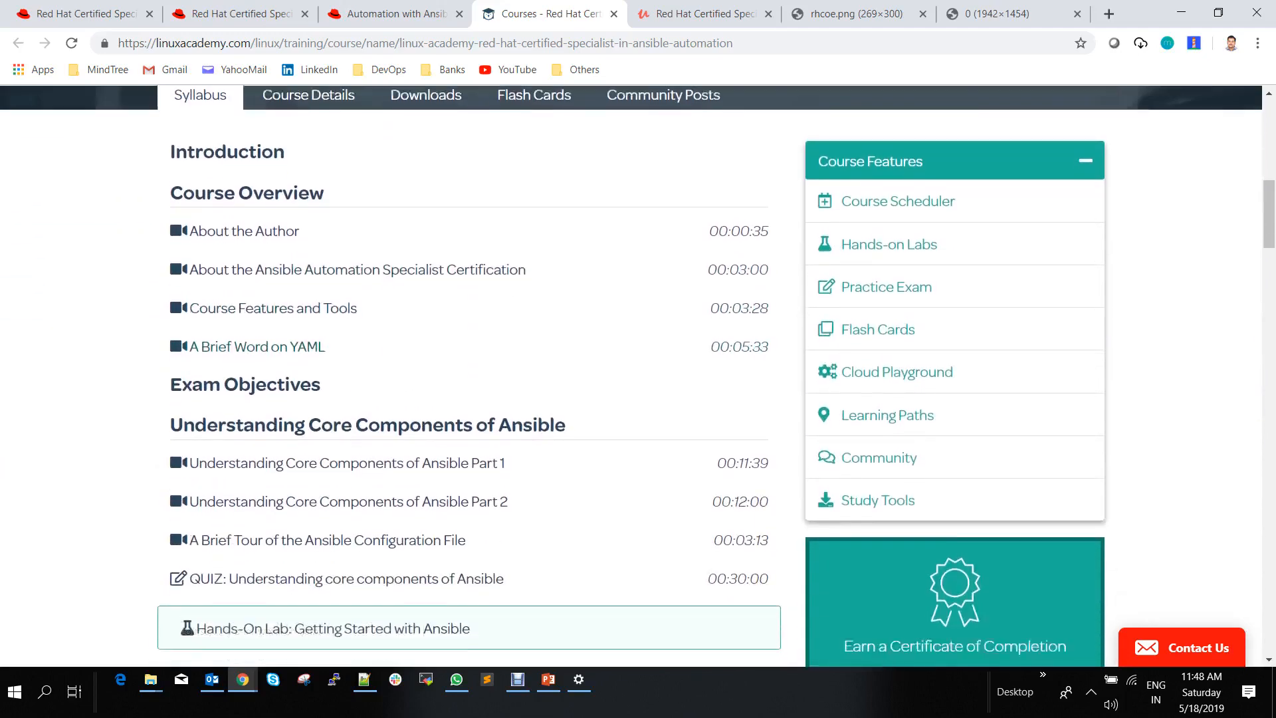
scroll("down", 3)
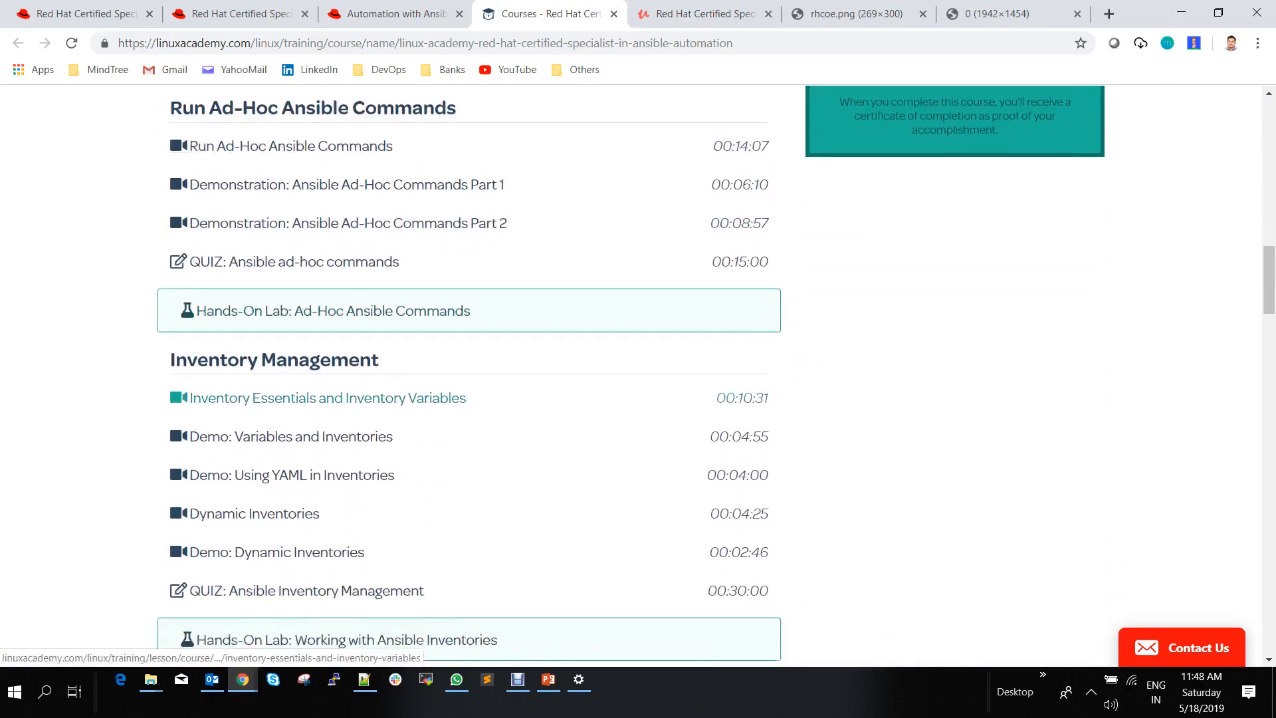
scroll("down", 3)
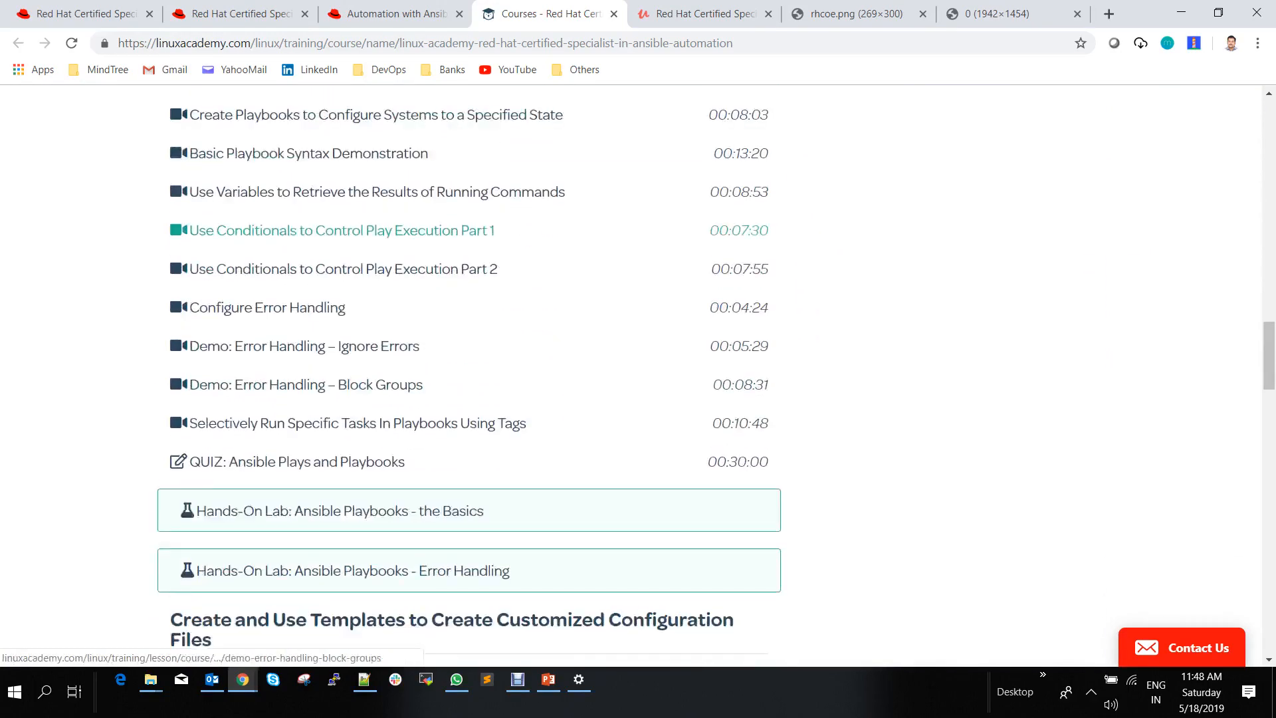
scroll("down", 3)
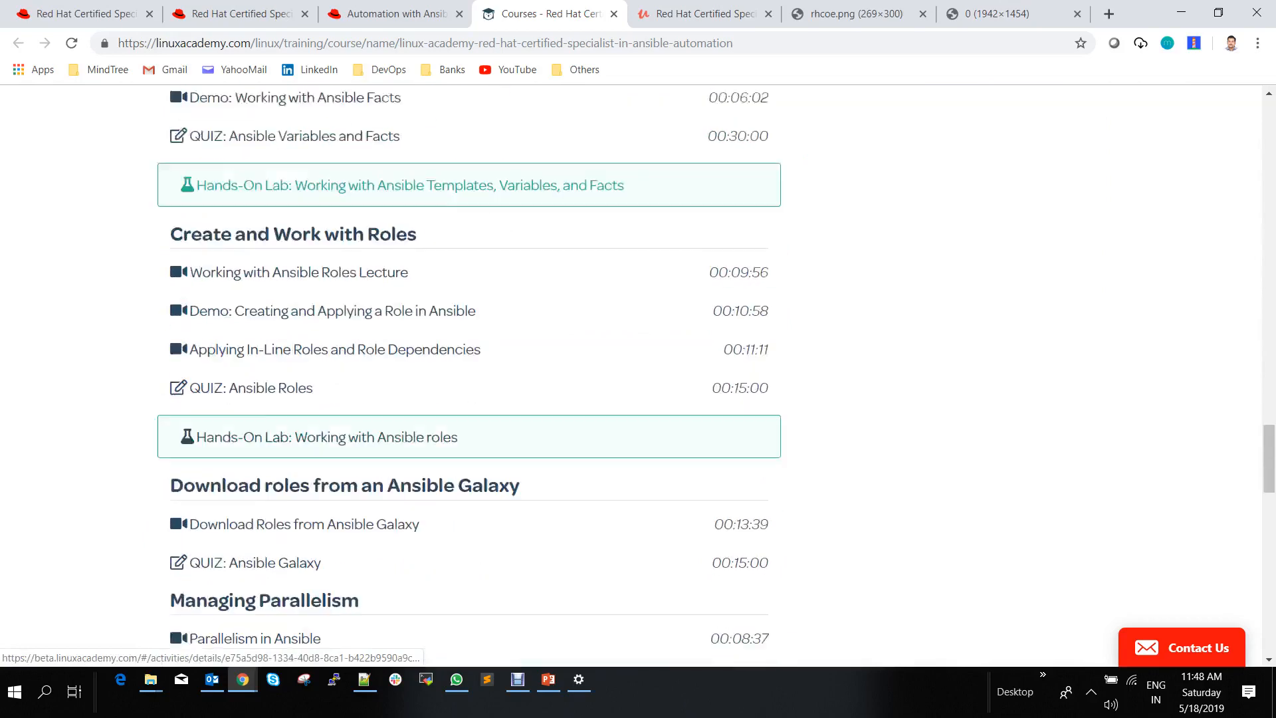
scroll("down", 3)
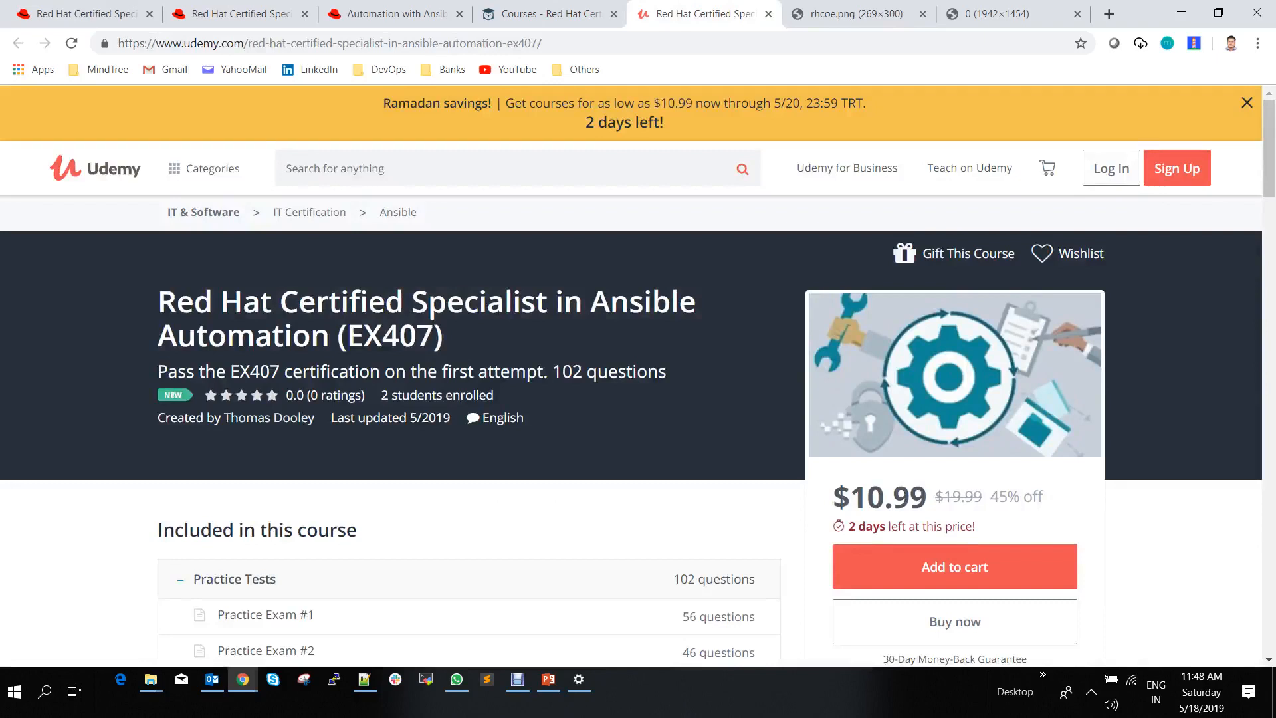
Scroll through the Udemy course's two practice exams totaling 102 questions and its description
scroll("down", 3)
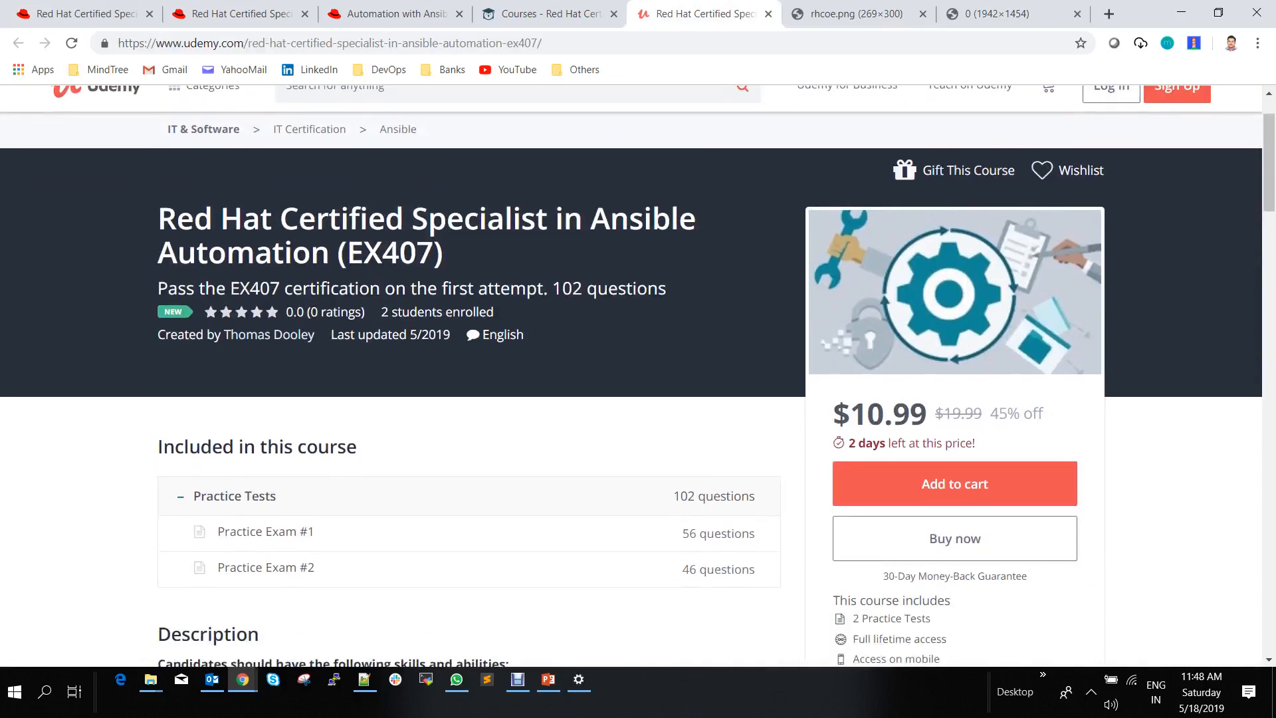
scroll("down", 3)
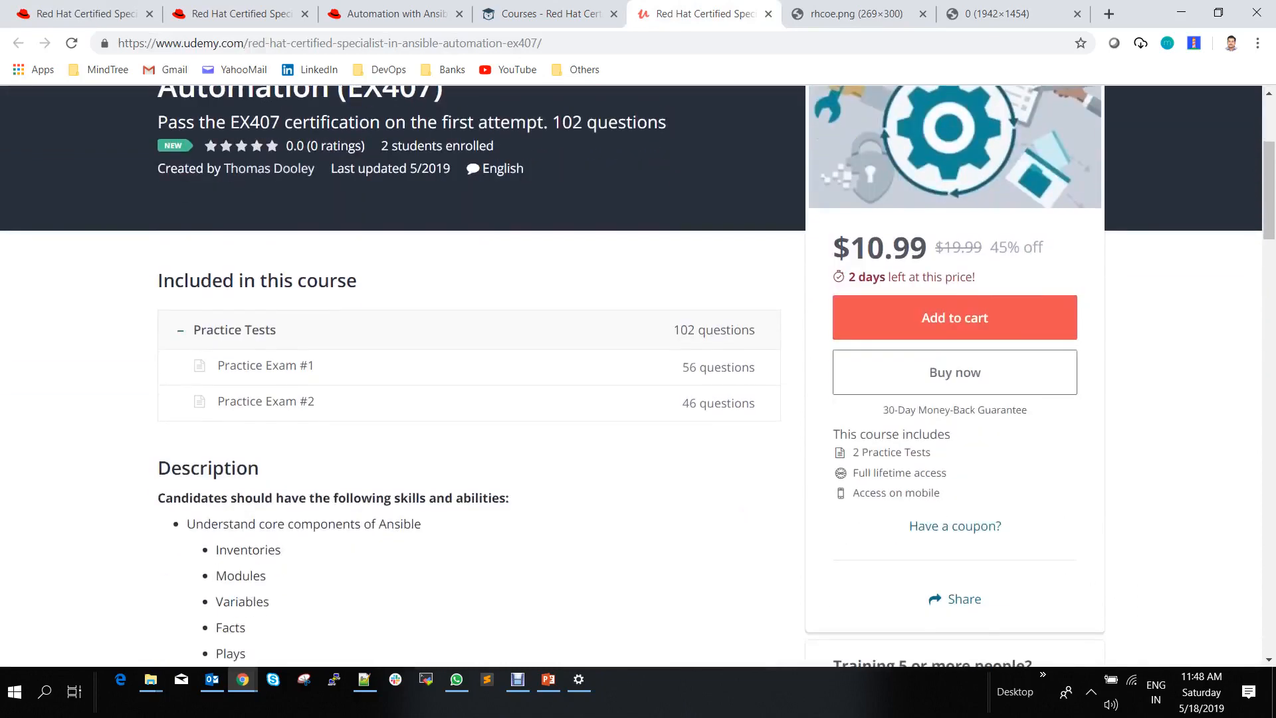
scroll("down", 3)
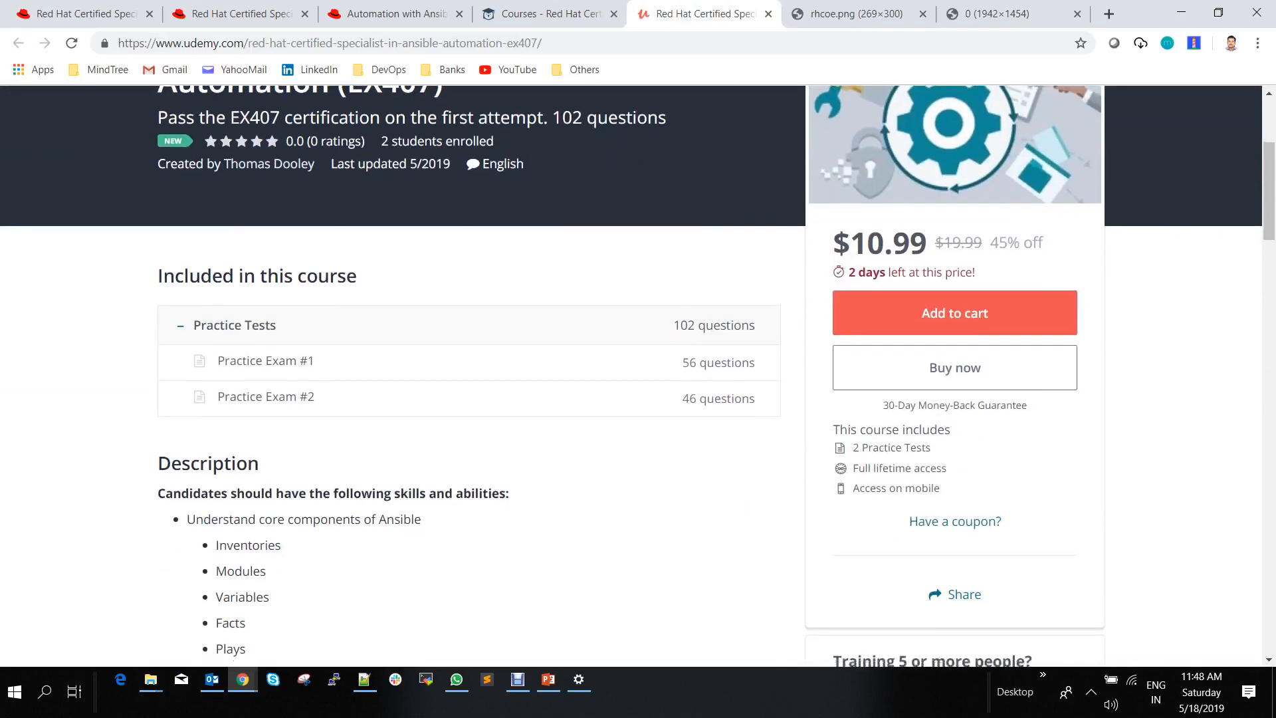
scroll("down", 3)
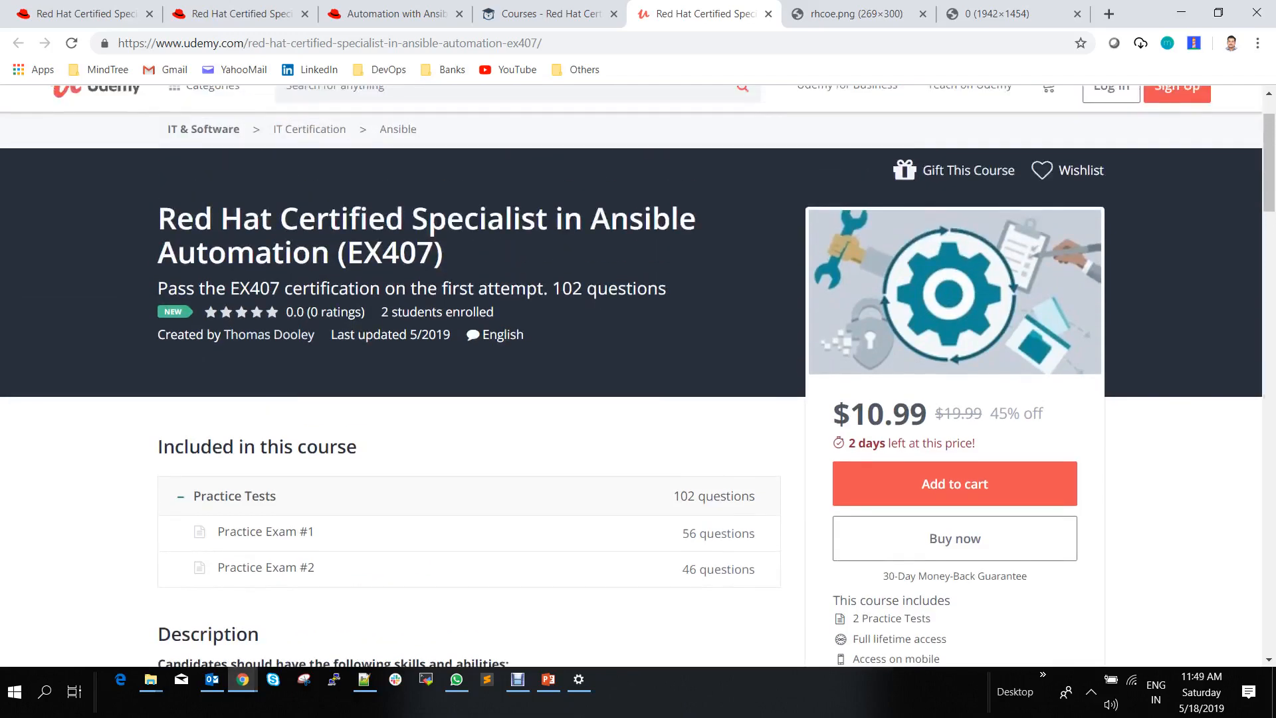
Return to the Linux Academy tab, then show the sample Ansible certificate image in the last tab
left_click(548, 13)
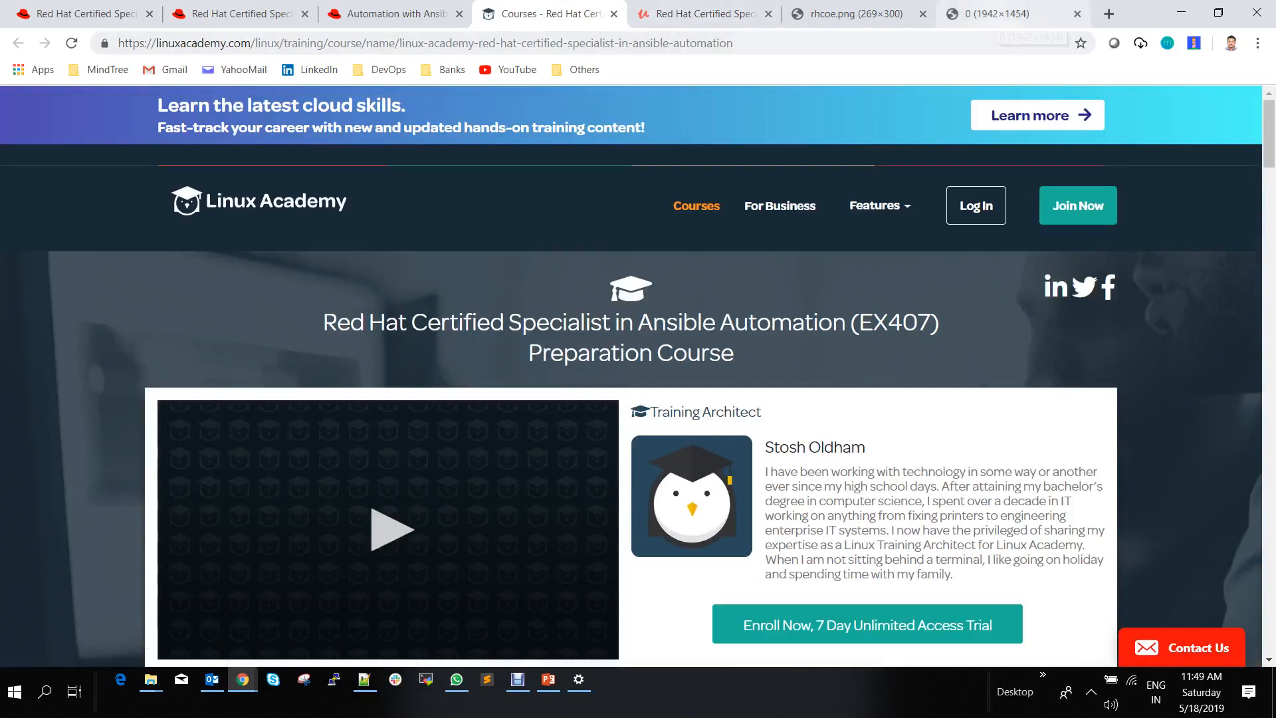
left_click(1002, 14)
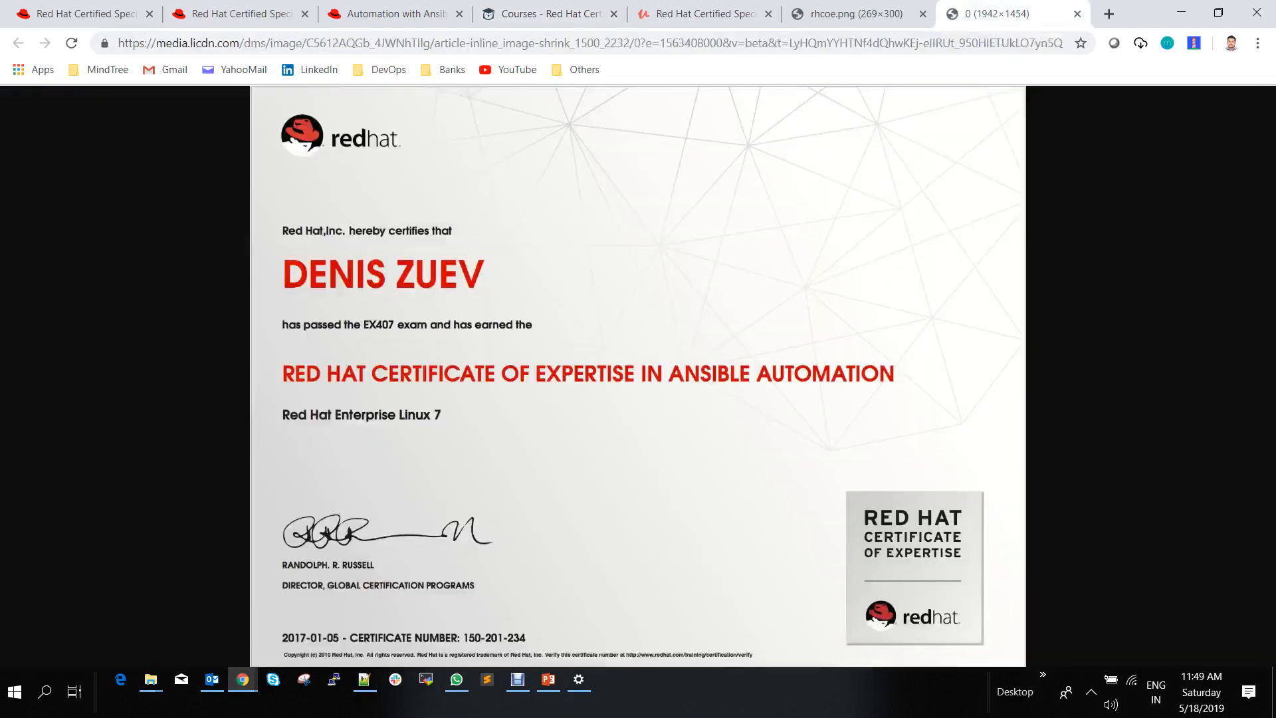